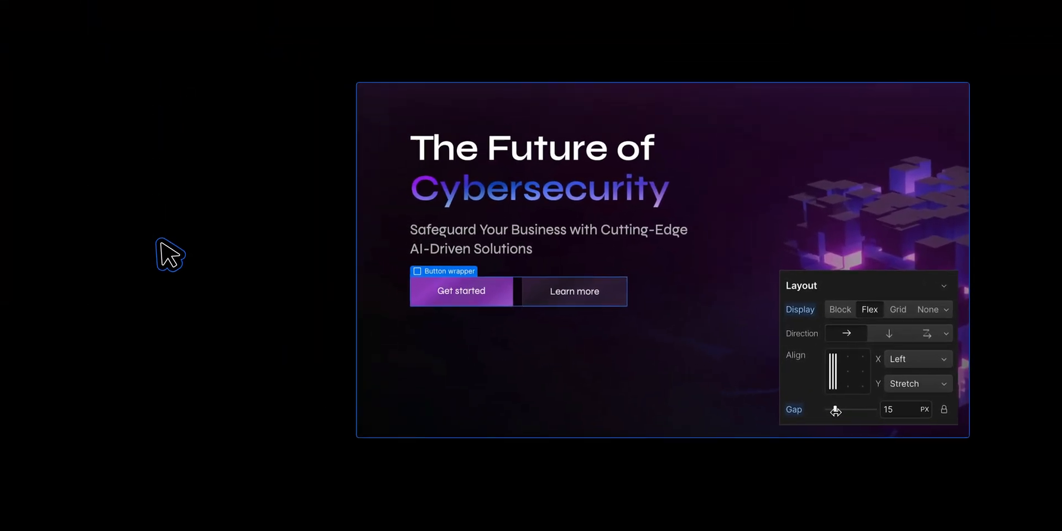
# Drag the Button wrapper gap from 15 to 33 px, then head to the site's team roles settings.
pyautogui.moveTo(837, 412); pyautogui.dragTo(851, 412)
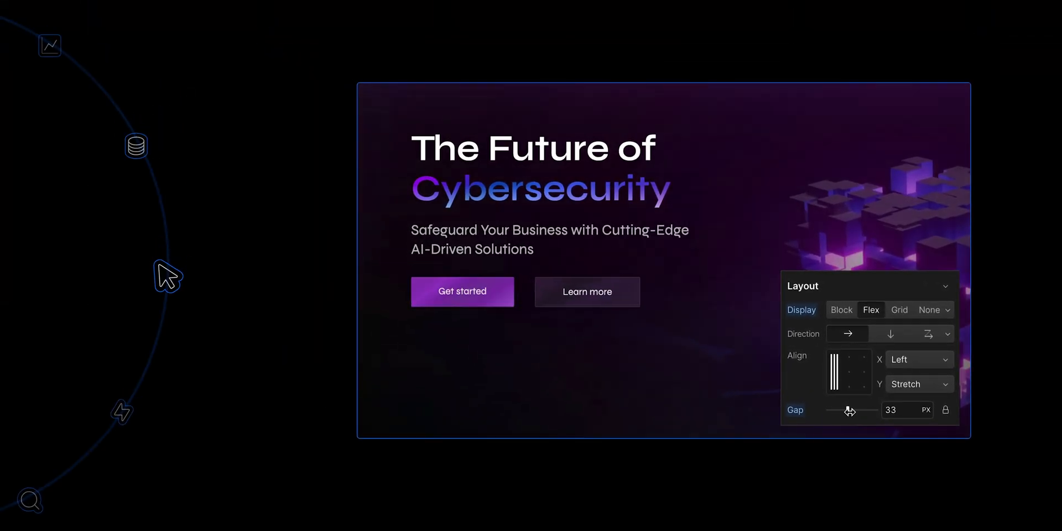
pyautogui.click(164, 252)
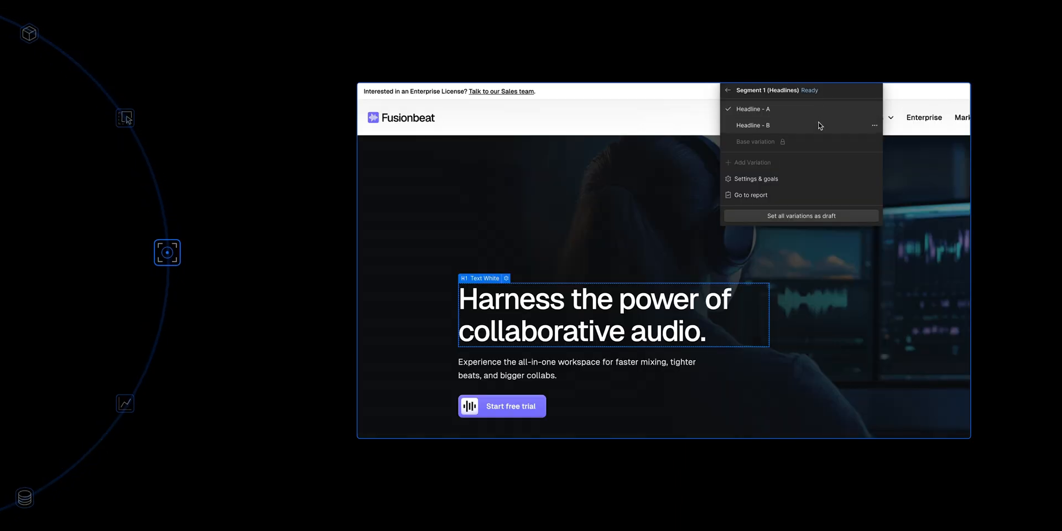
pyautogui.click(753, 125)
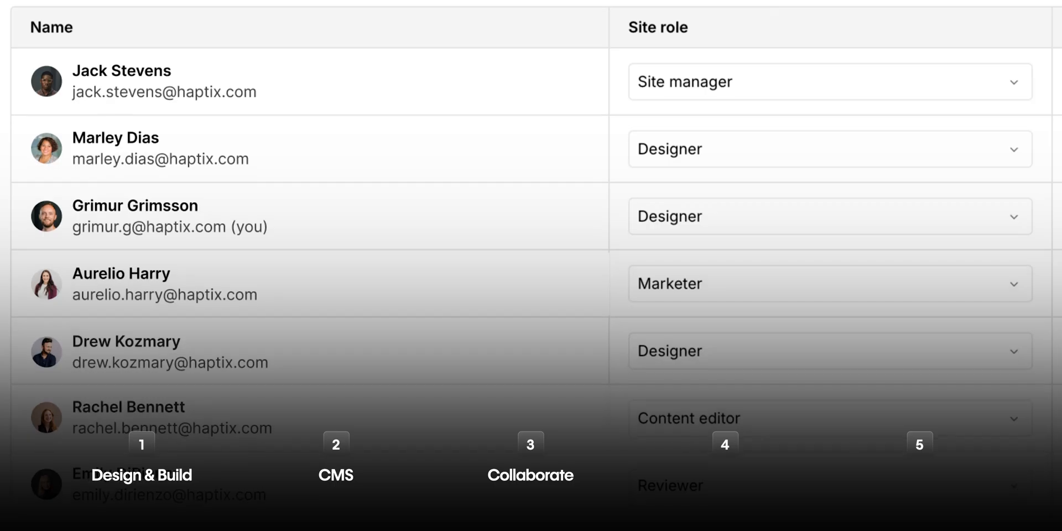
pyautogui.click(1035, 12)
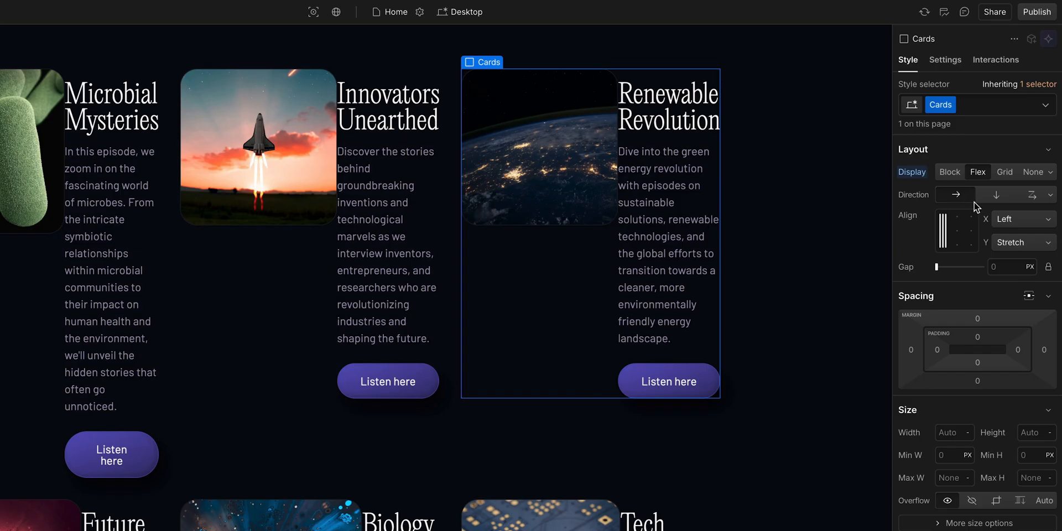
# Tour interactions, custom code and apps, then show the Components panel with the Our Team banner previewed.
pyautogui.click(112, 9)
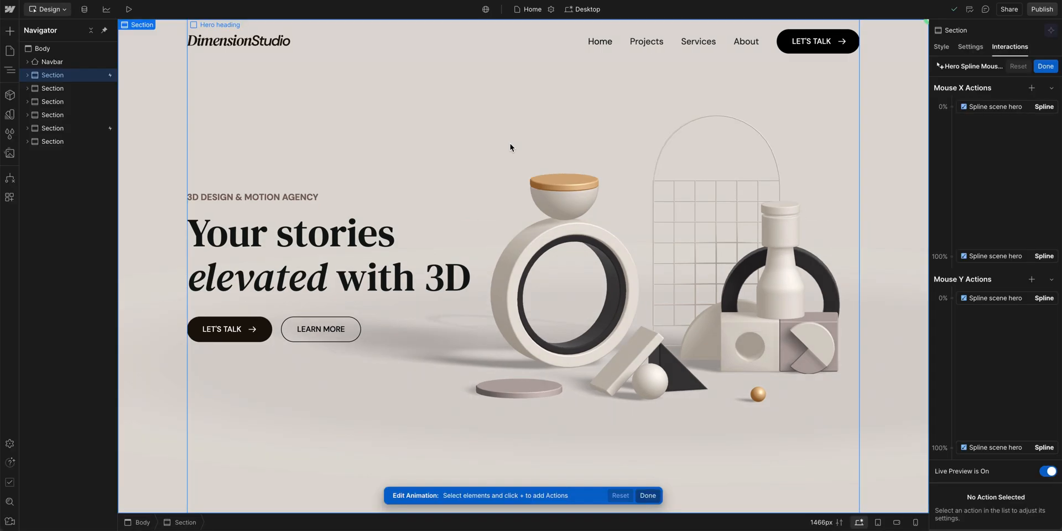
pyautogui.click(84, 9)
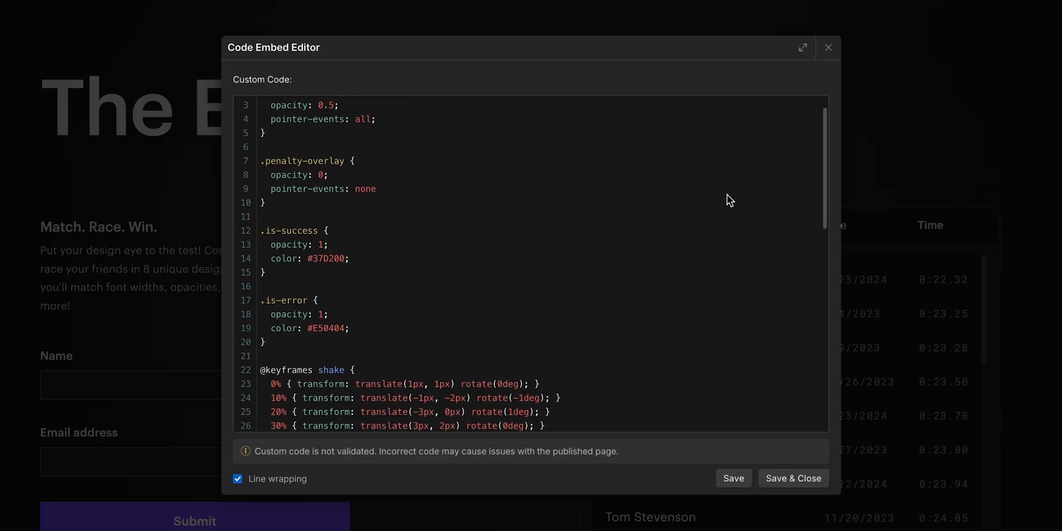
pyautogui.click(827, 47)
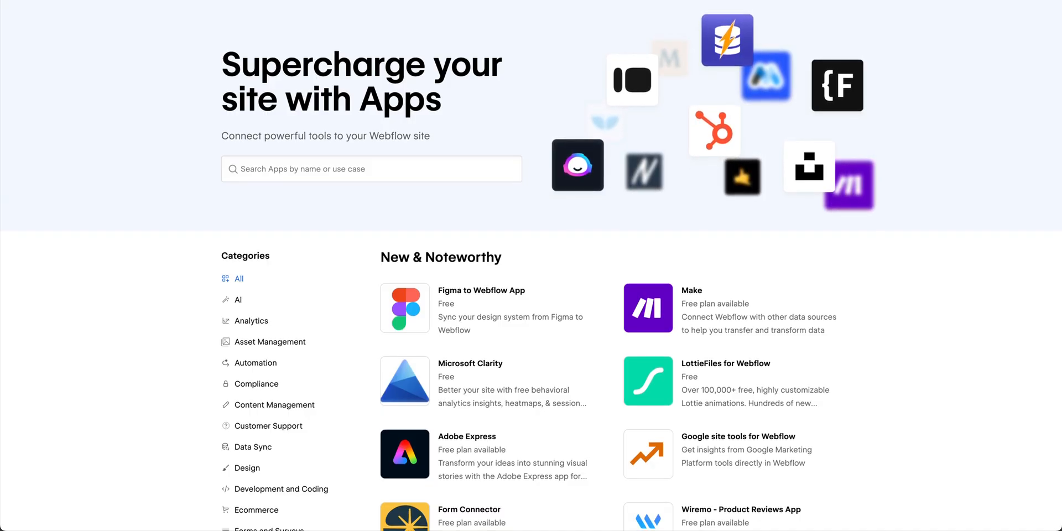
pyautogui.scroll(-3)
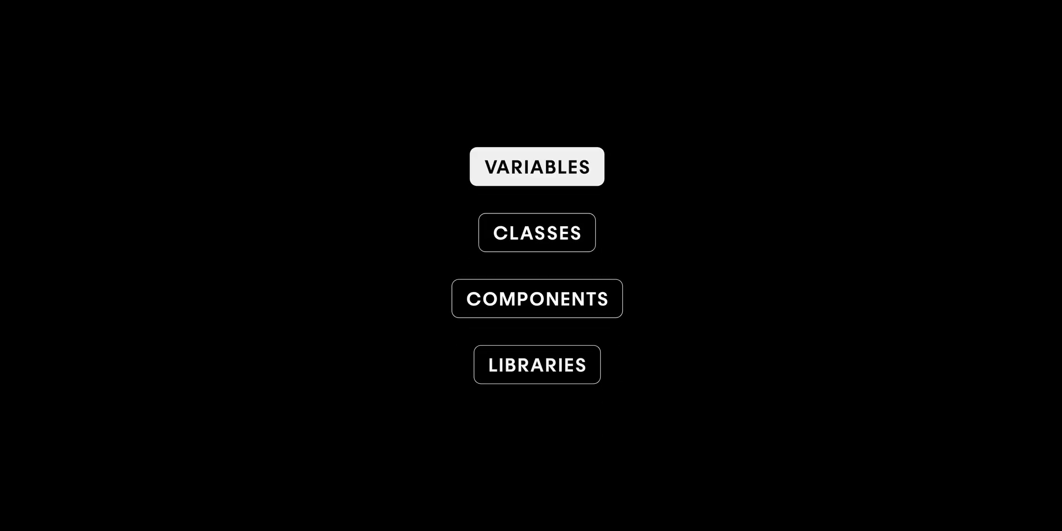
pyautogui.click(536, 166)
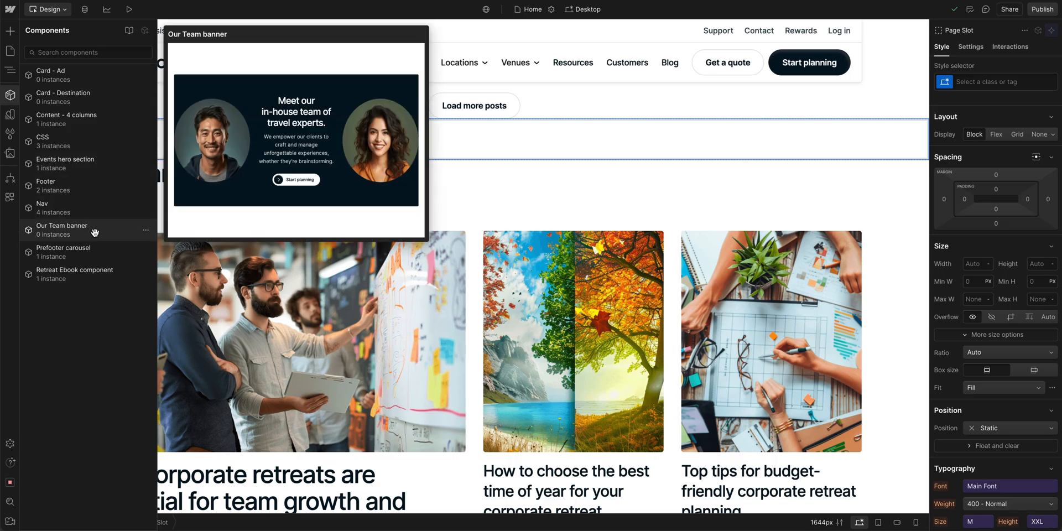
pyautogui.click(62, 9)
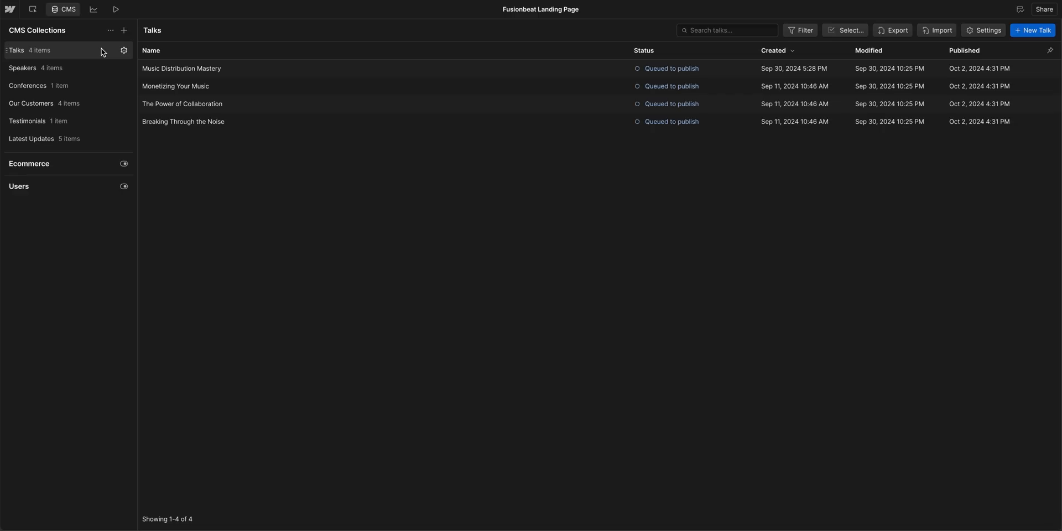
# View the Music Distribution Mastery talk in the Talks collection, then return to the Talks list and site team.
pyautogui.click(180, 67)
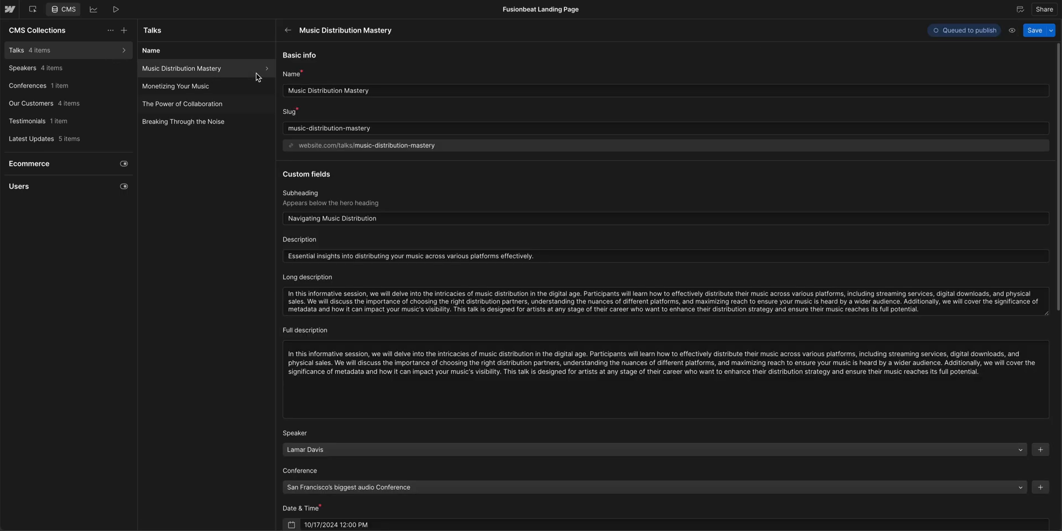
pyautogui.click(288, 30)
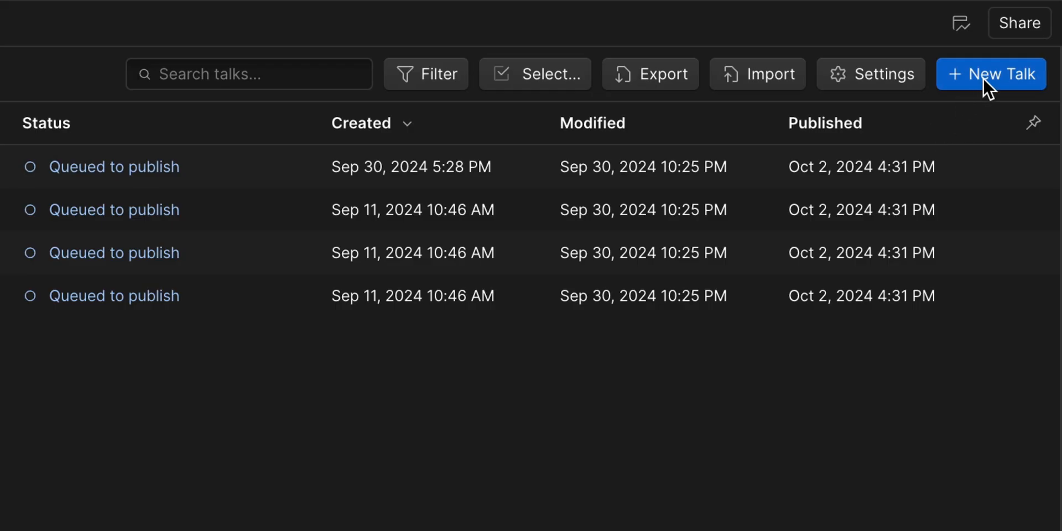
pyautogui.click(757, 74)
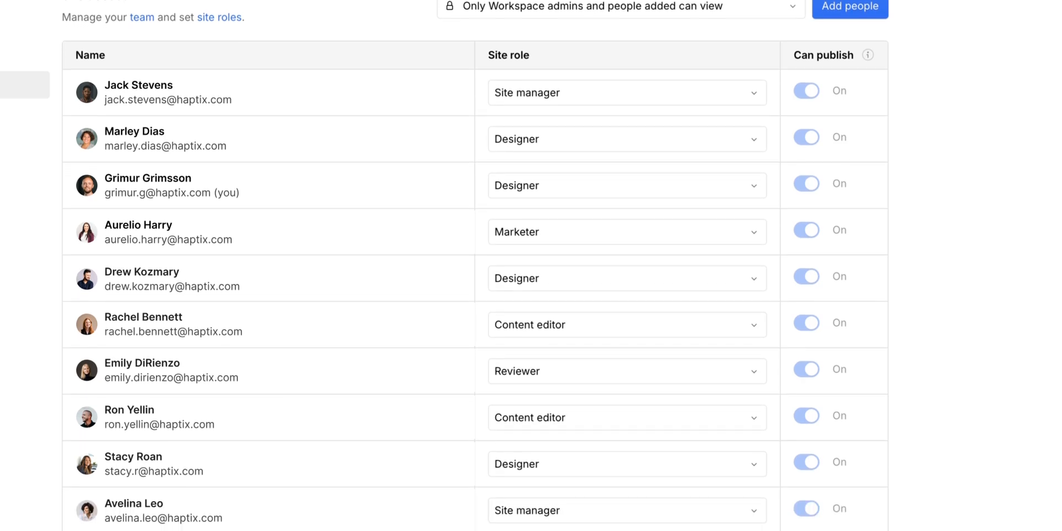
# Edit the hero heading on the canvas, adding 'ur future' to its text.
pyautogui.scroll(-3)
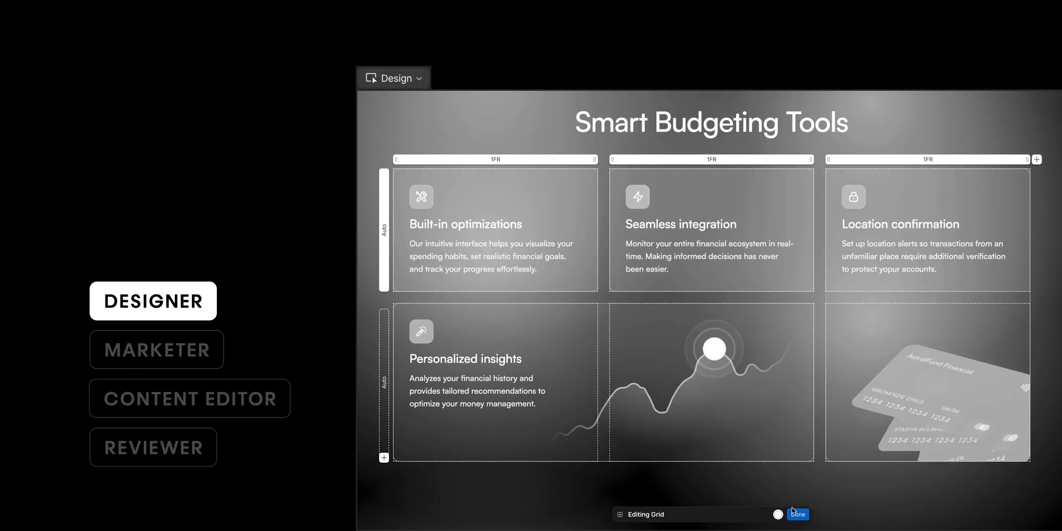
pyautogui.click(156, 350)
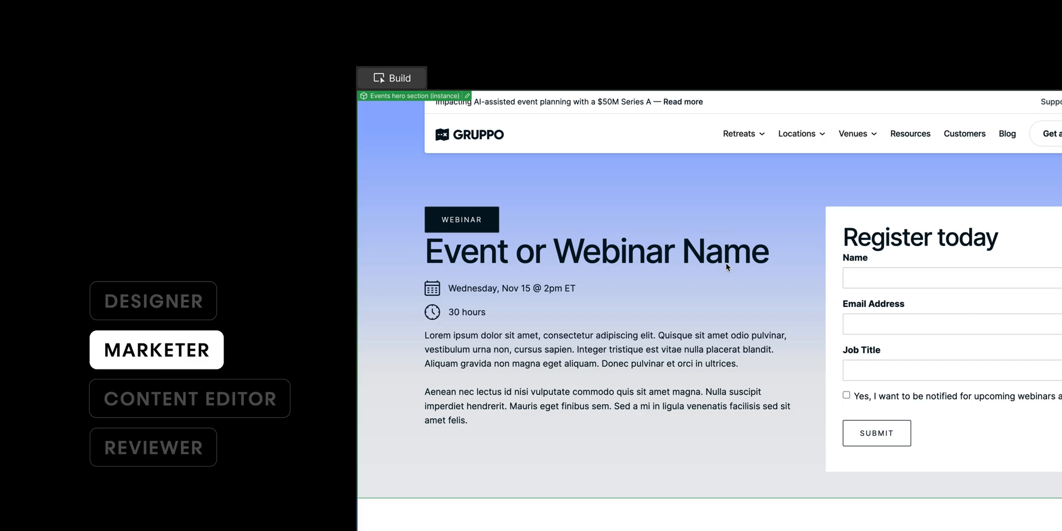
pyautogui.click(189, 399)
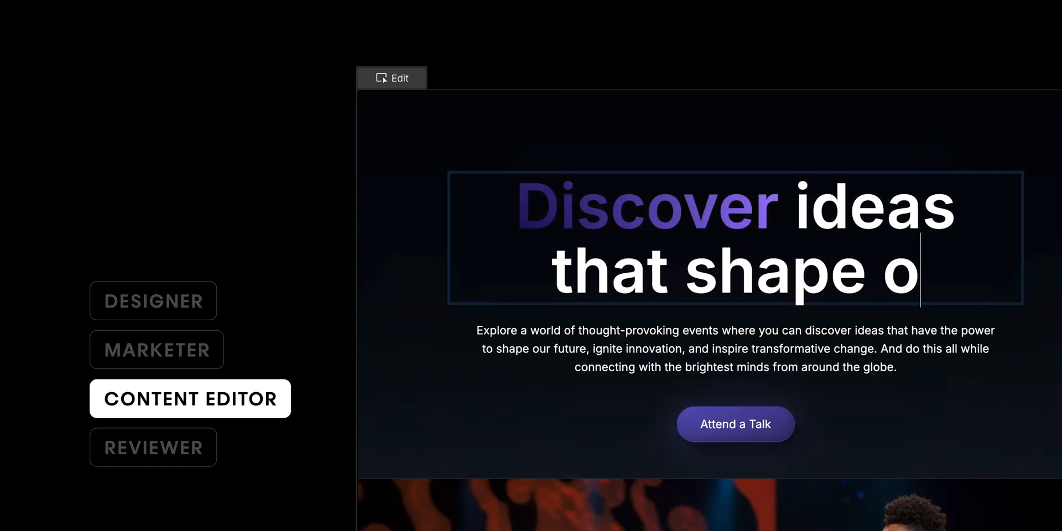
pyautogui.write('ur future')
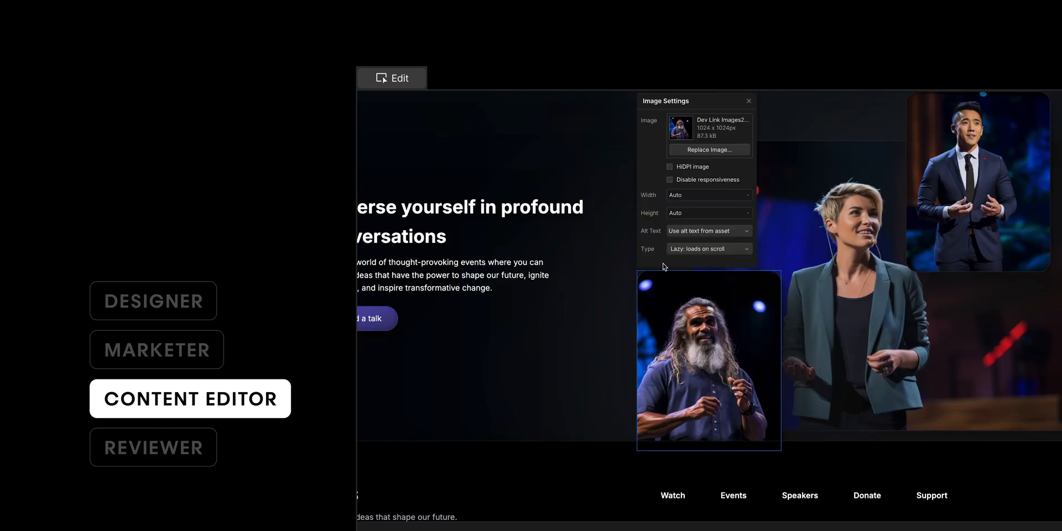
# Draft a hero comment starting 'I actually think we should change' about needing more Lauren Ipsum text.
pyautogui.click(153, 446)
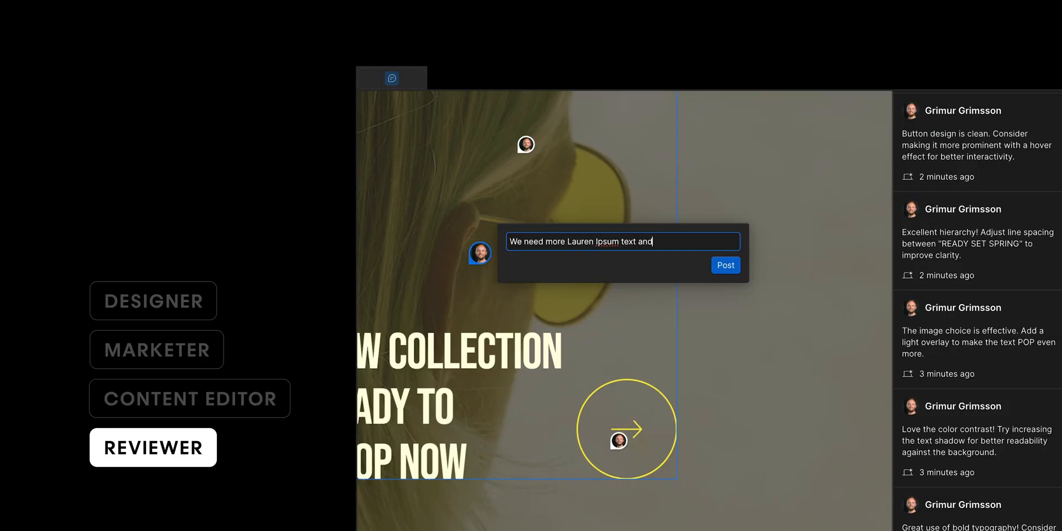
pyautogui.write('I actually think we')
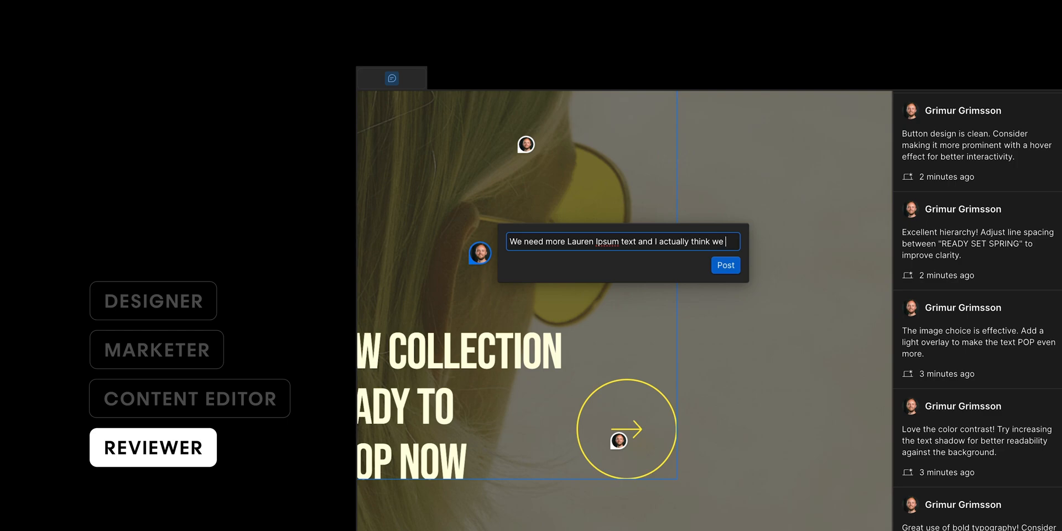
pyautogui.write('should change')
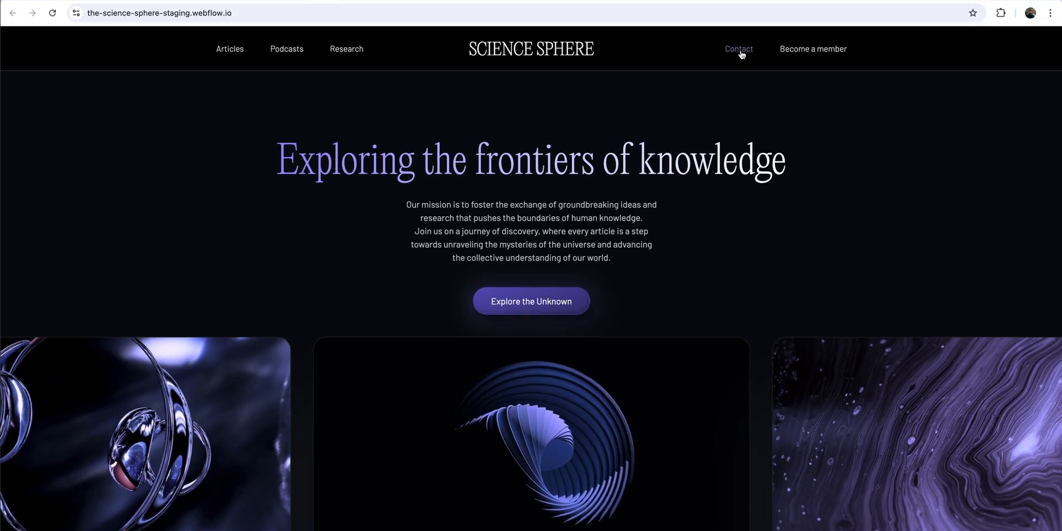
pyautogui.moveTo(576, 292)
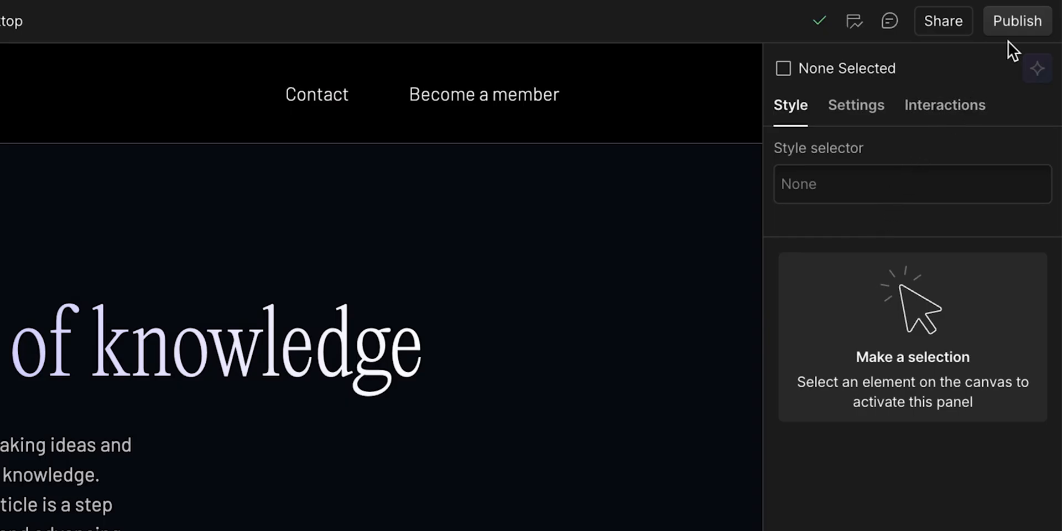
# Show the Choose publish destination panel with staging and production domains checked.
pyautogui.click(1017, 20)
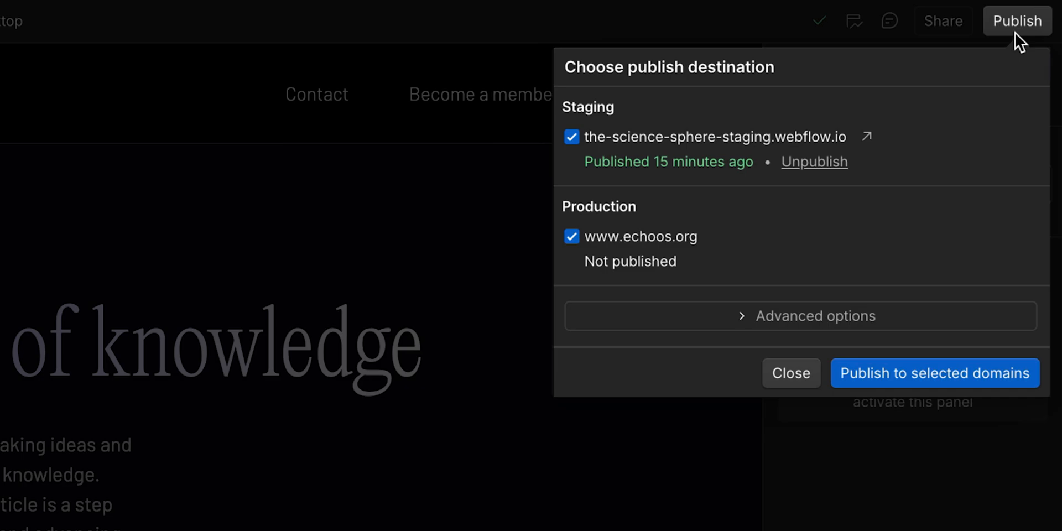
pyautogui.click(934, 373)
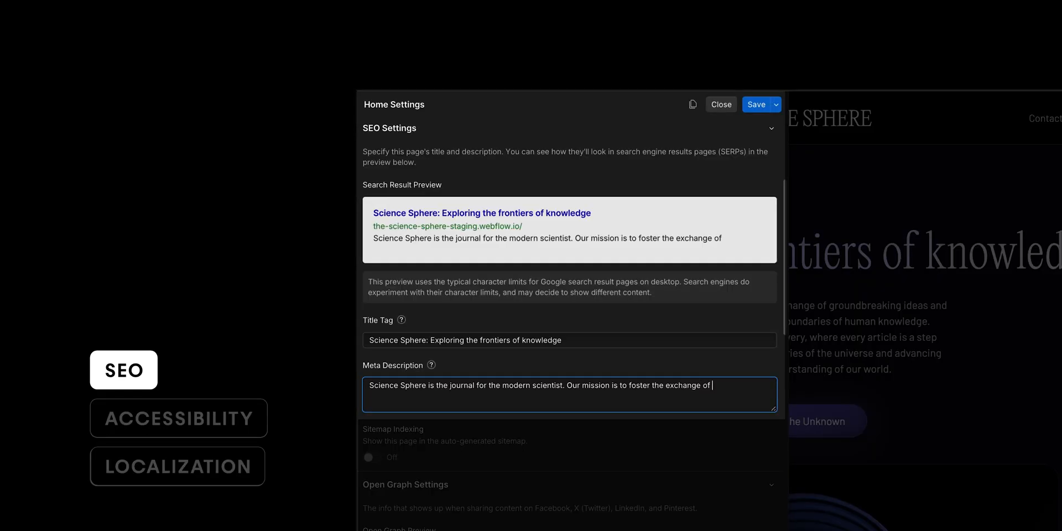
# Extend the Home meta description with 'groundbreaking ideas and research that push', then preview weak red vision.
pyautogui.write('groundbreaking ideas a')
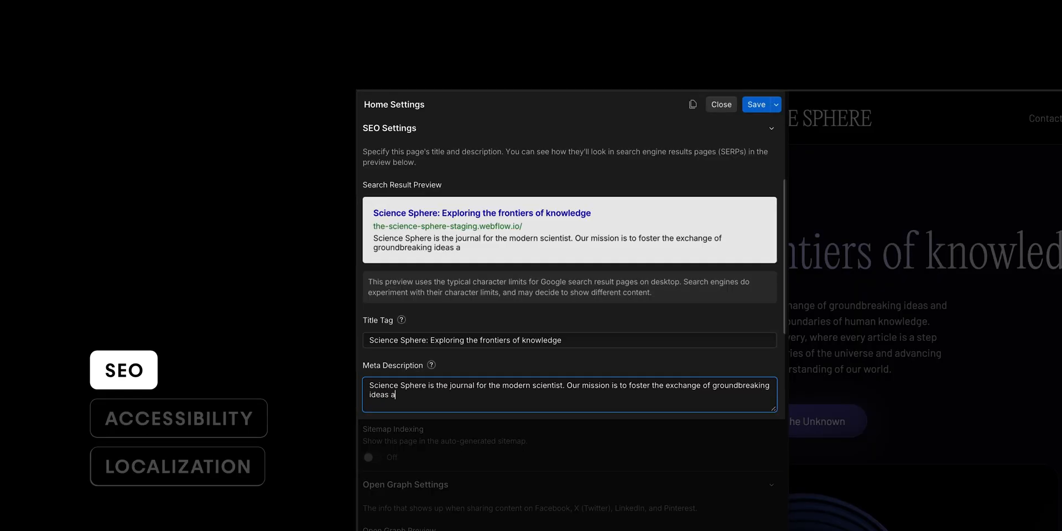
pyautogui.write('nd research that push')
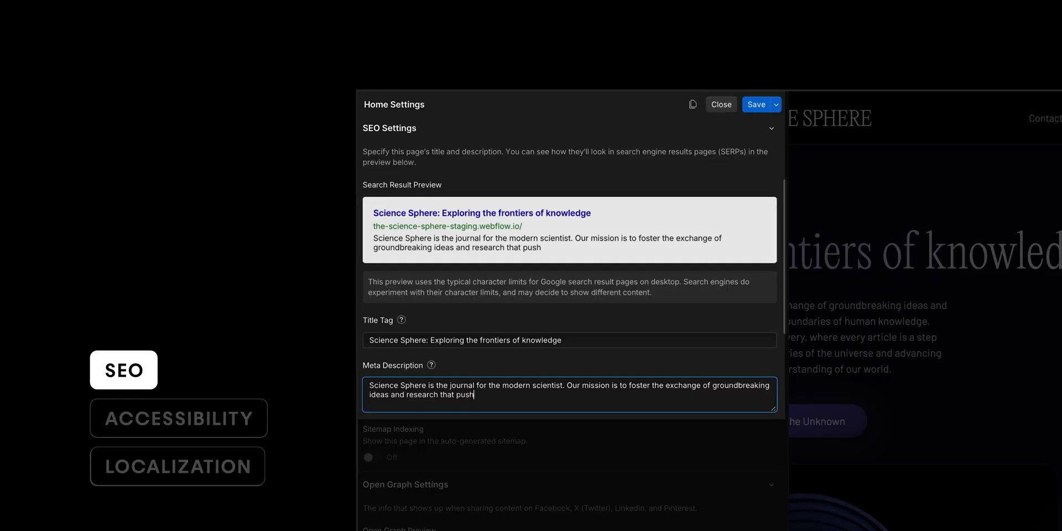
pyautogui.click(177, 418)
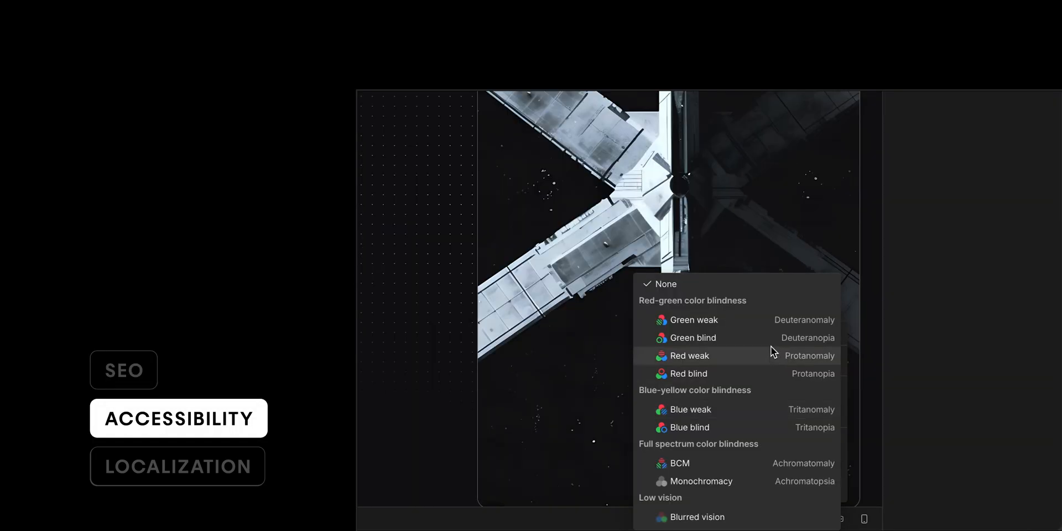
pyautogui.click(177, 466)
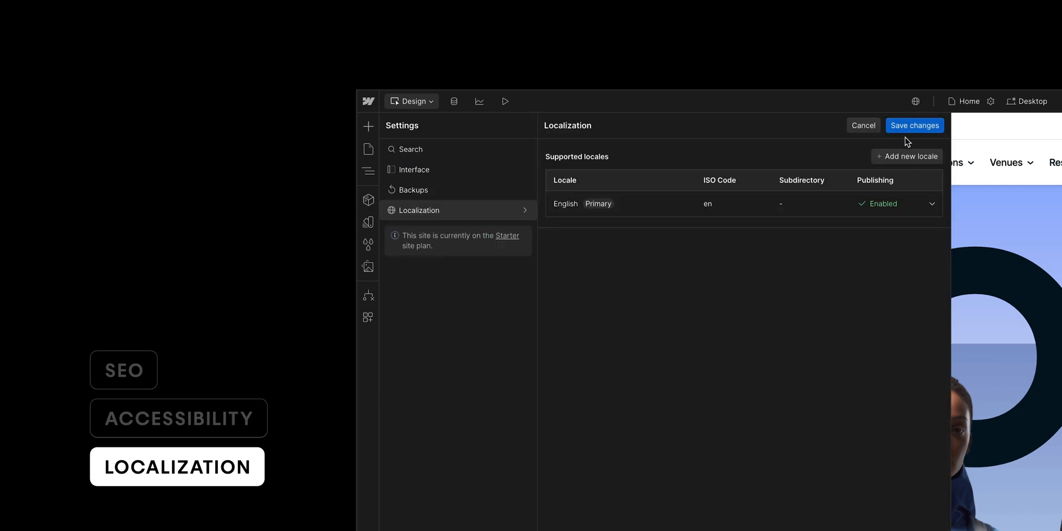
# Start adding a new site locale in Localization, searching the list for 'ice'.
pyautogui.click(906, 156)
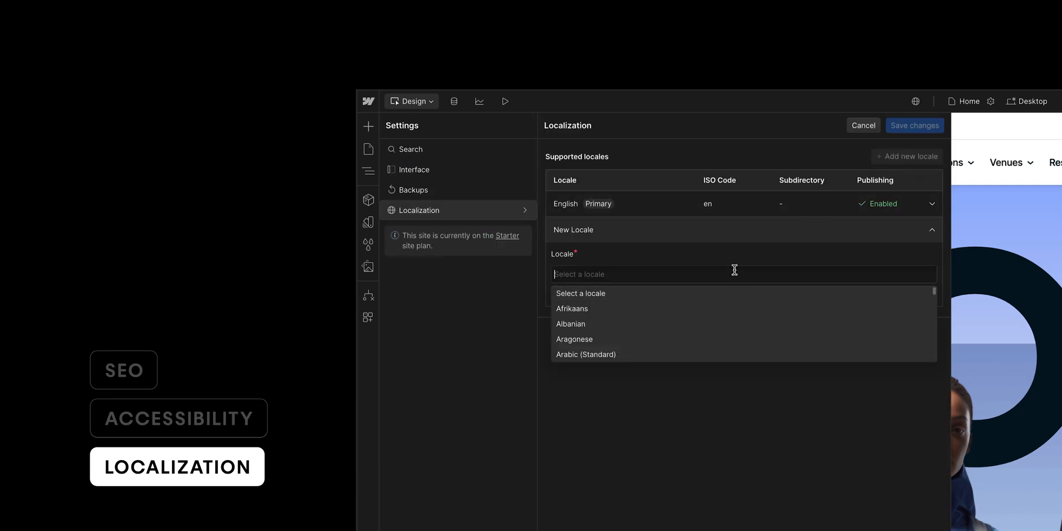
pyautogui.write('ice')
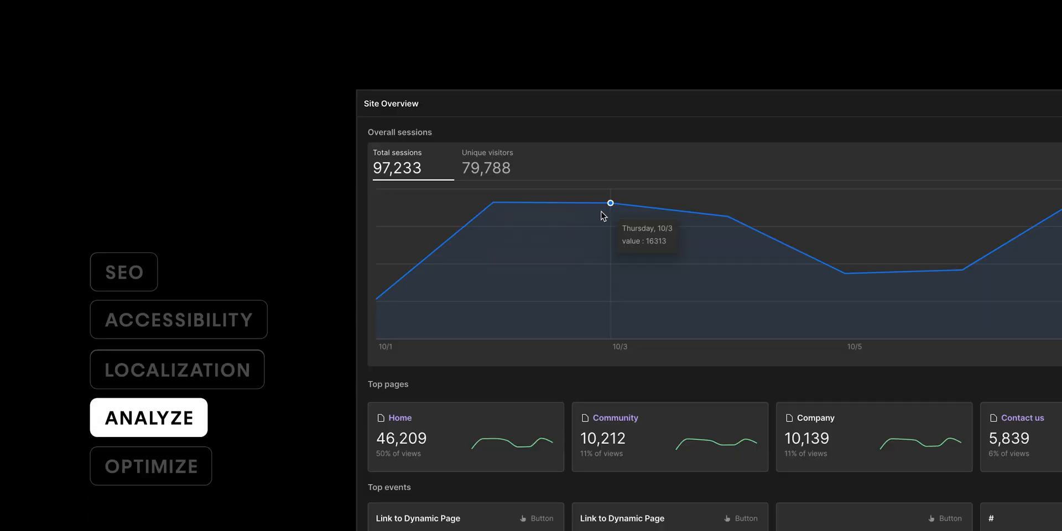
pyautogui.moveTo(722, 218)
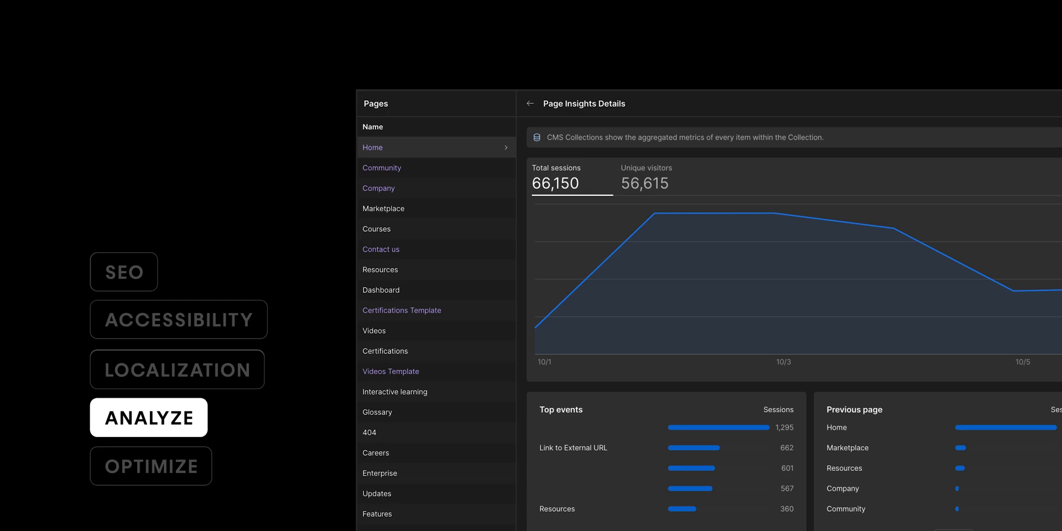
# Name the new test Segment 1 (Headlines), view Headline - B, then create the AI-optimized personalization AI - Test 1.
pyautogui.click(151, 466)
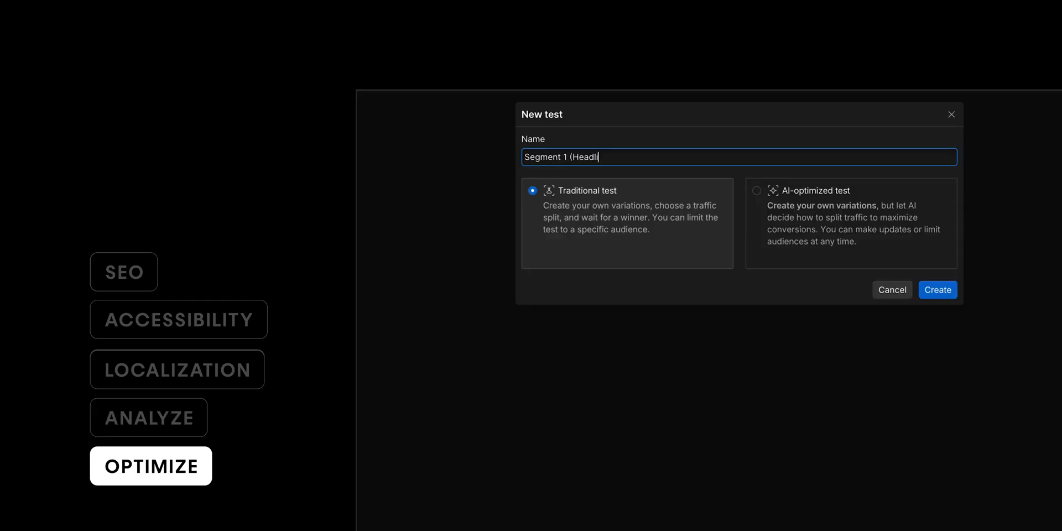
pyautogui.write('nes)')
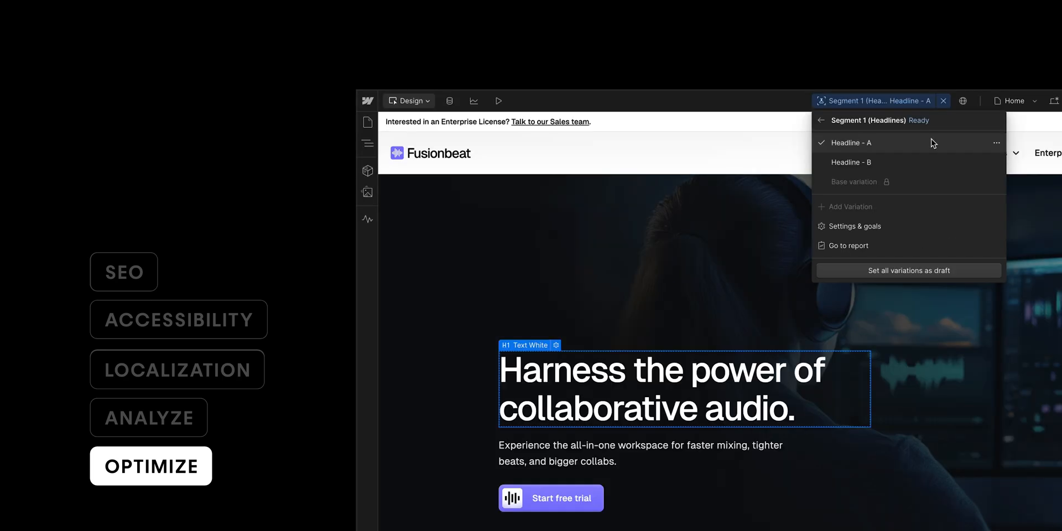
pyautogui.click(852, 161)
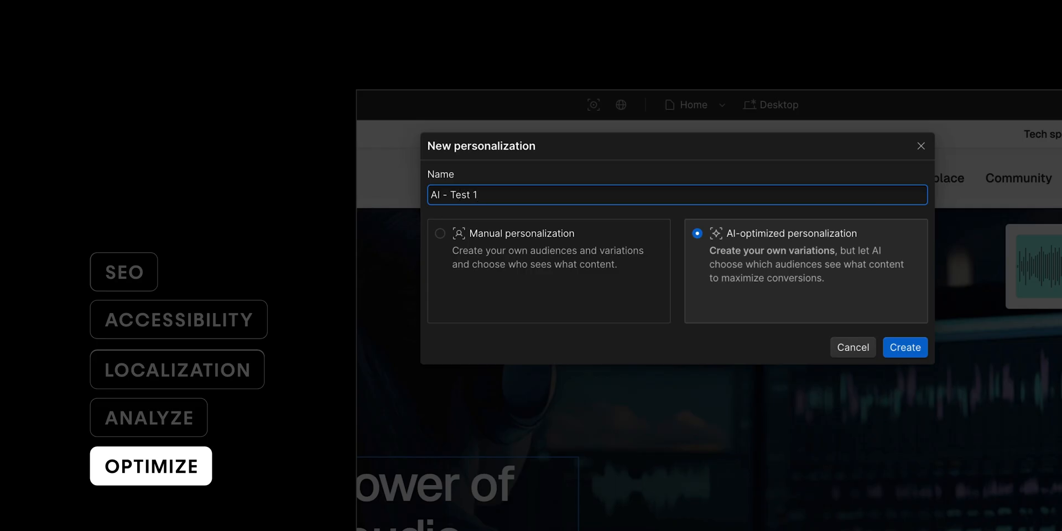
pyautogui.click(904, 346)
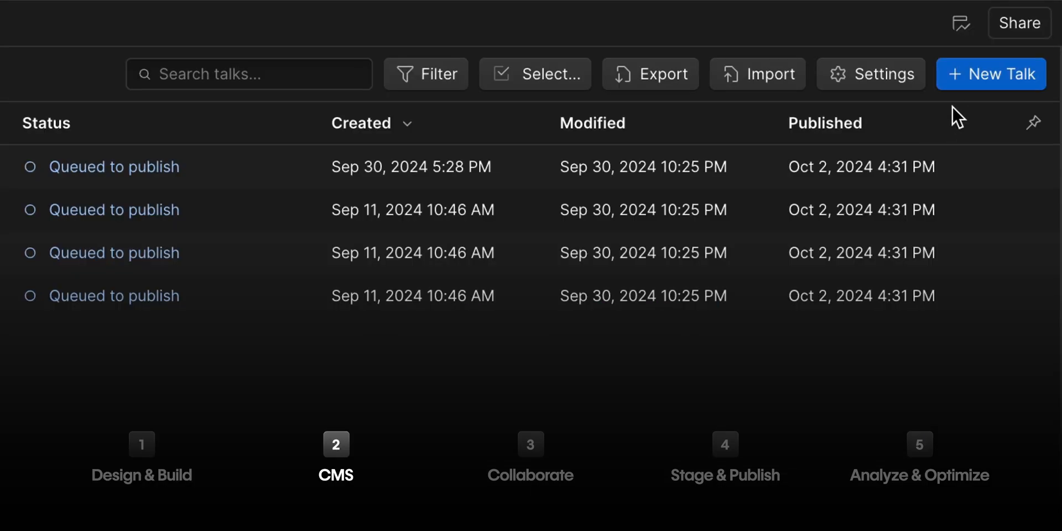
# Start a New Talk in the CMS, review site access roles, then create the Segment 1 (Headlines) test.
pyautogui.click(141, 457)
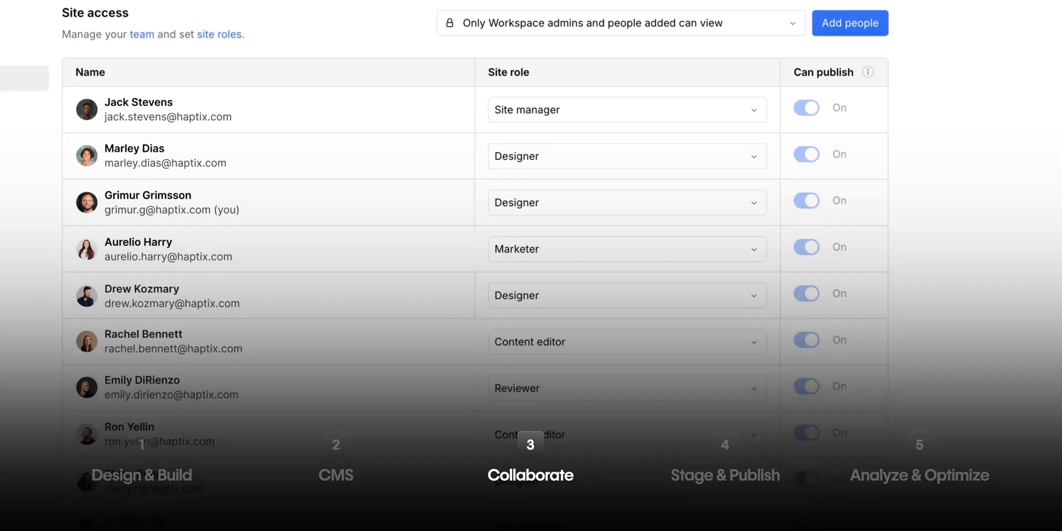
pyautogui.scroll(-3)
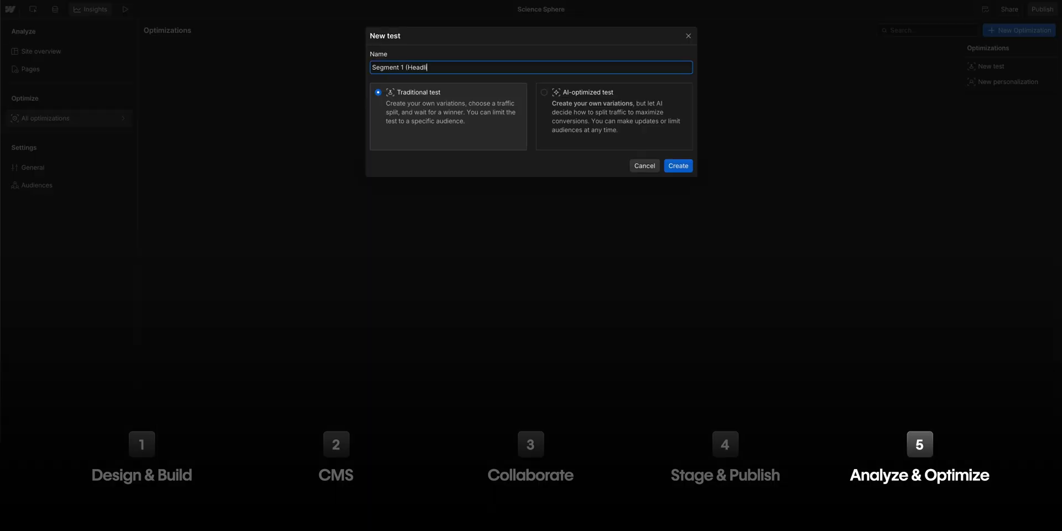
pyautogui.click(678, 165)
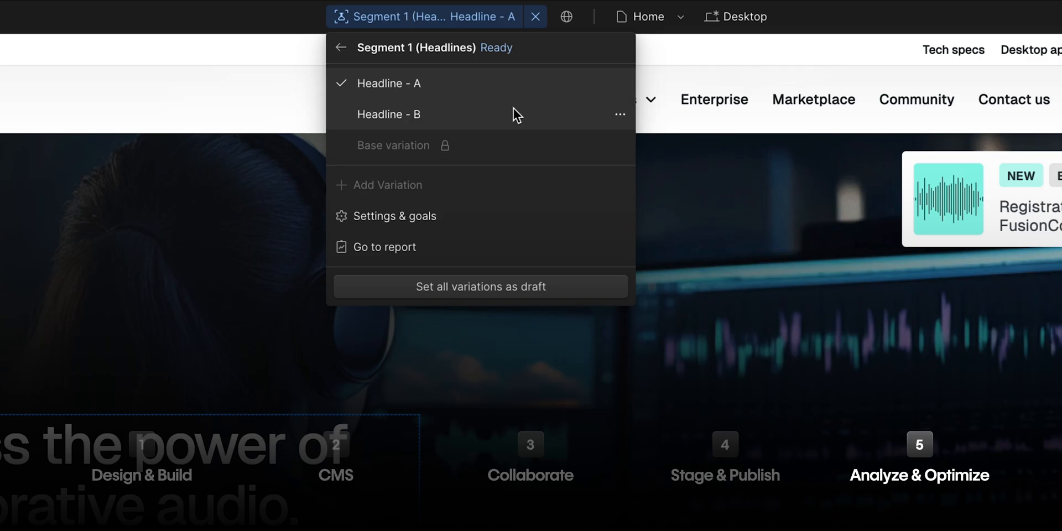